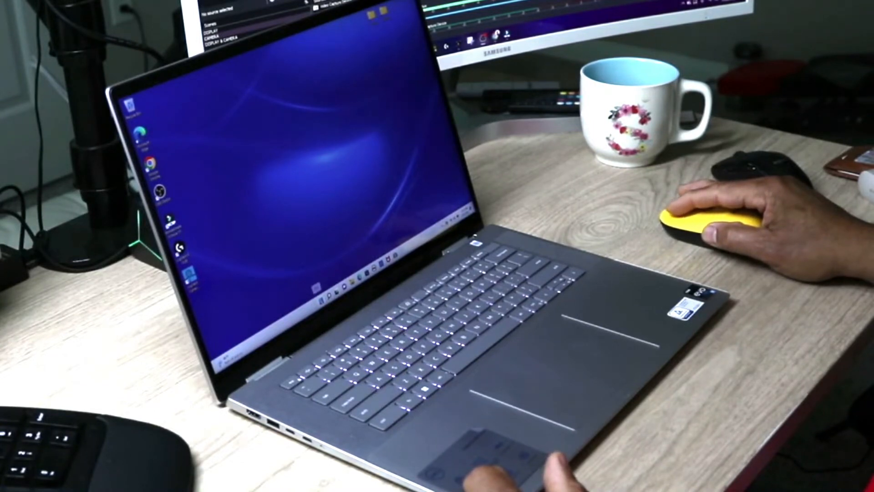
Open the keyword search bar from the Search button at the top of BIOS Setup
{"action": "left_click", "coordinate": [321, 284]}
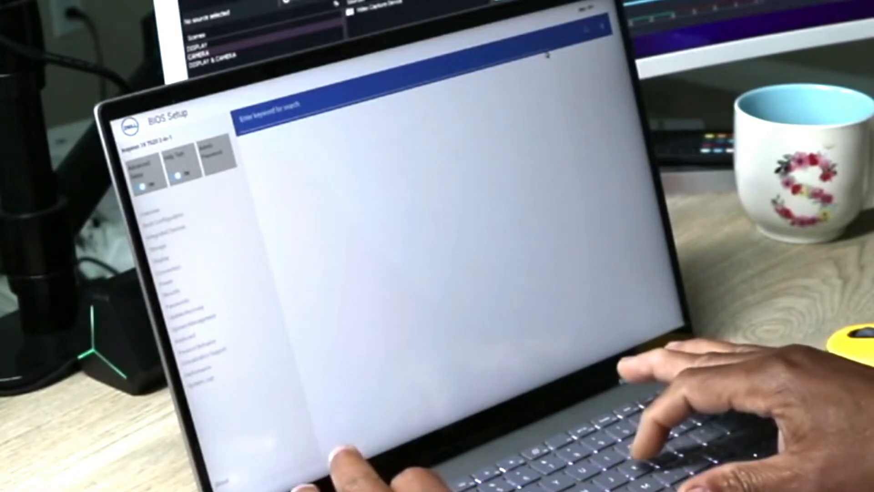
{"action": "type", "text": "keyboard"}
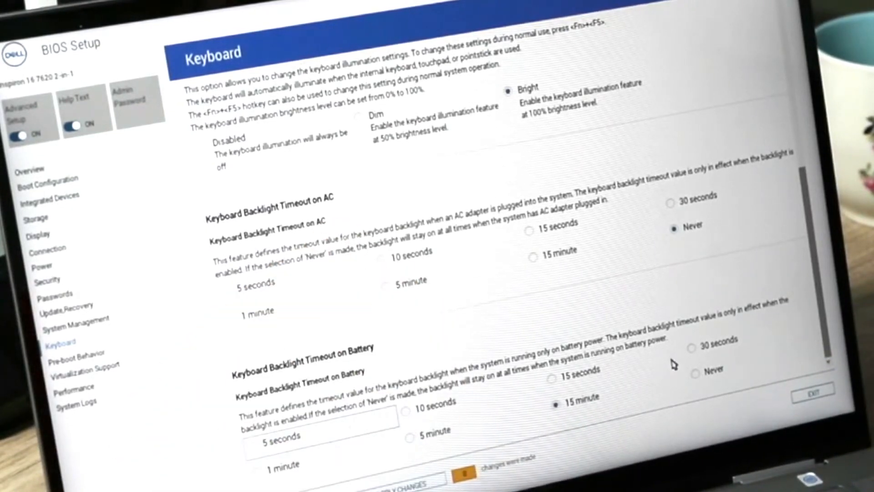
{"action": "mouse_move", "coordinate": [350, 379]}
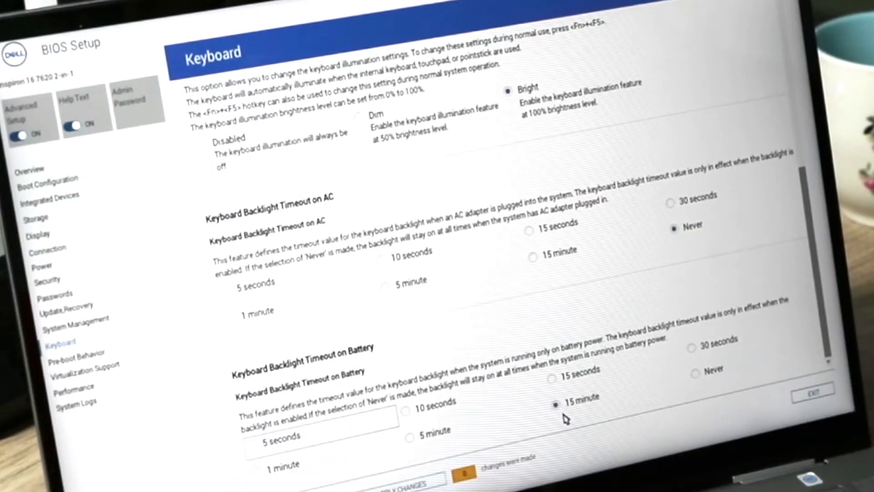
{"action": "mouse_move", "coordinate": [298, 287]}
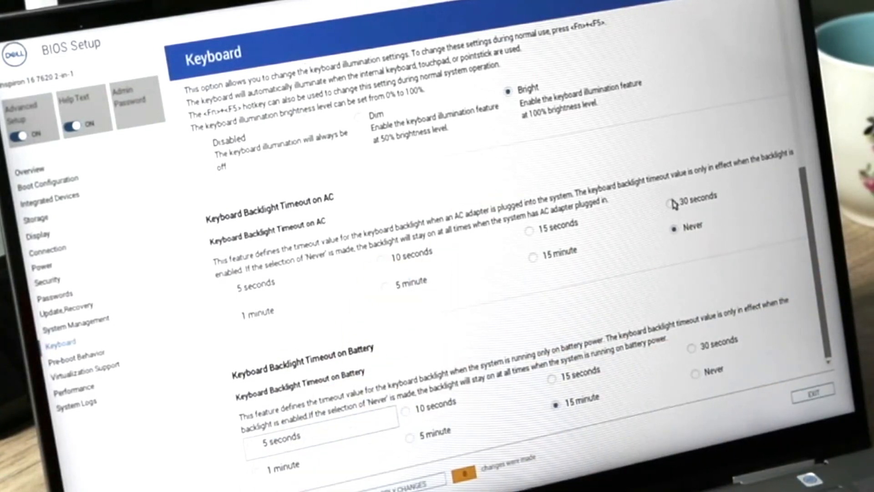
{"action": "mouse_move", "coordinate": [684, 289]}
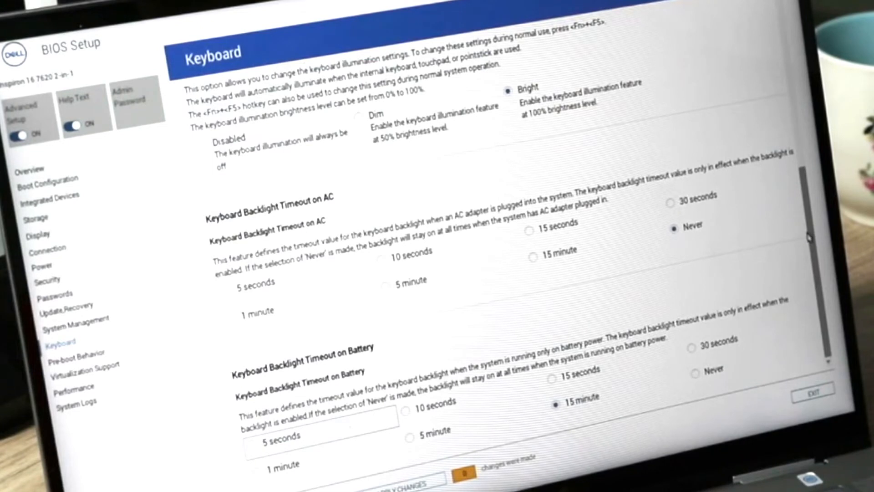
Scroll up the Keyboard page toward the Numlock and Fn Lock settings
{"action": "scroll", "scroll_direction": "up", "scroll_amount": 3}
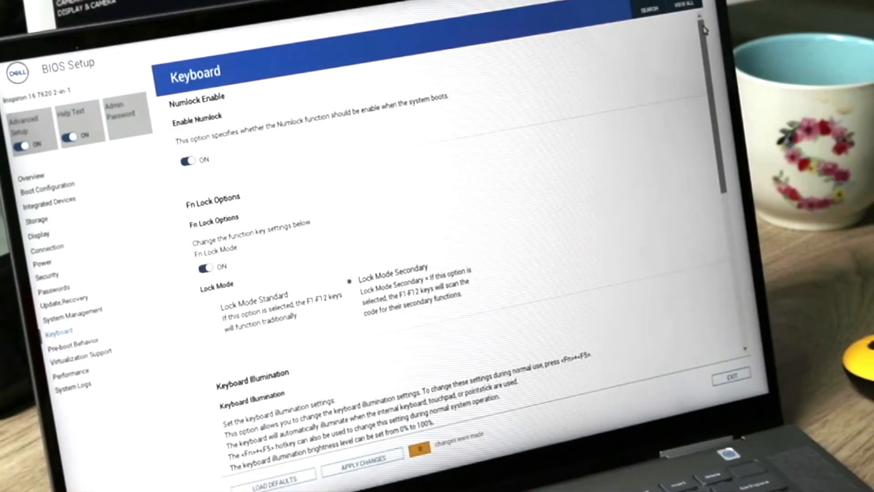
{"action": "mouse_move", "coordinate": [665, 133]}
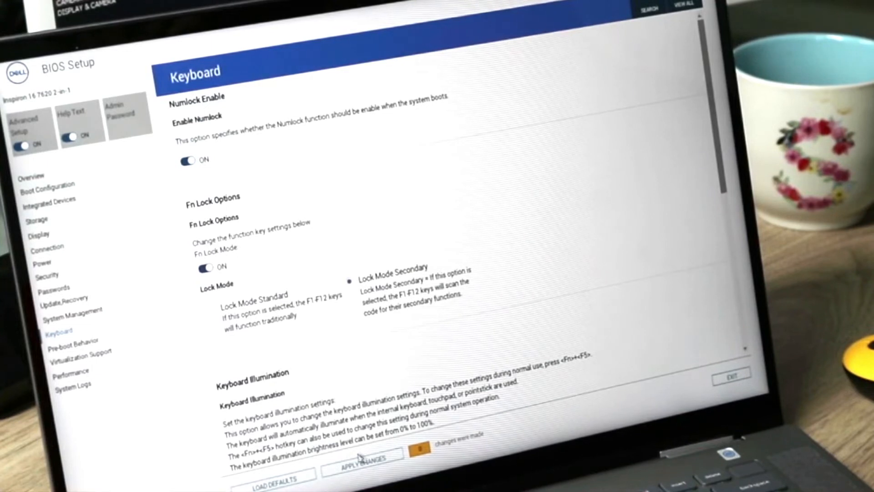
{"action": "mouse_move", "coordinate": [363, 465]}
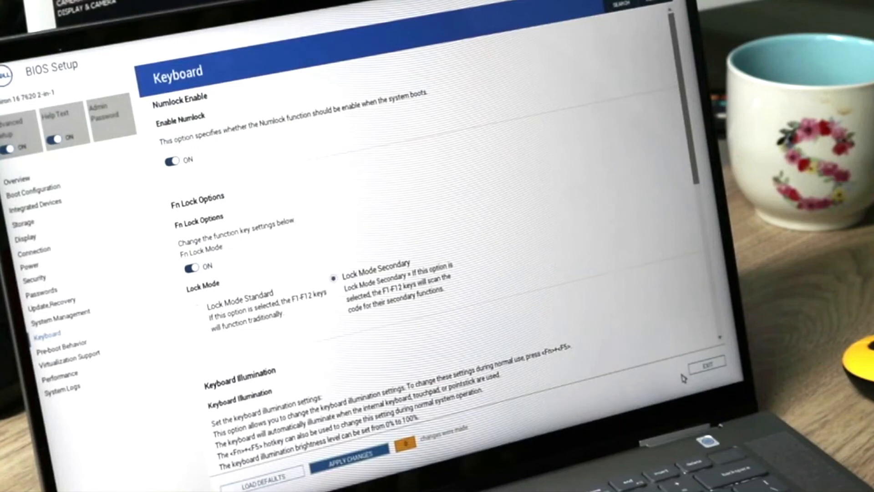
{"action": "mouse_move", "coordinate": [721, 367]}
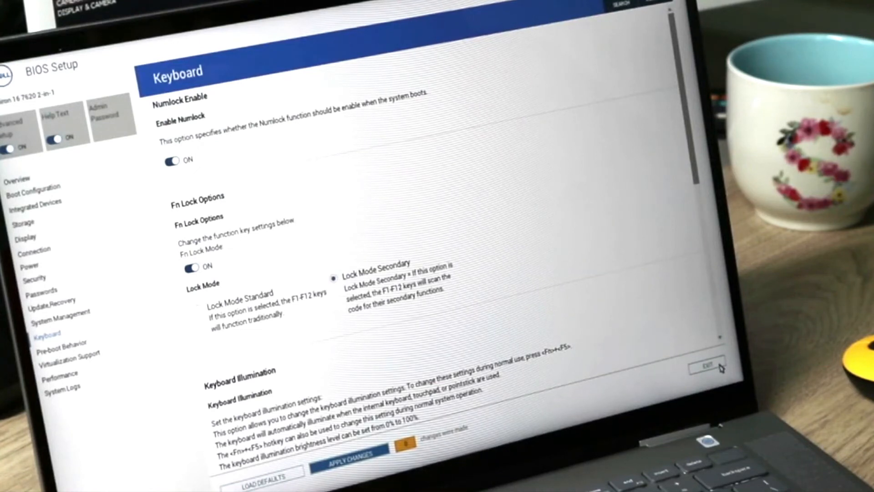